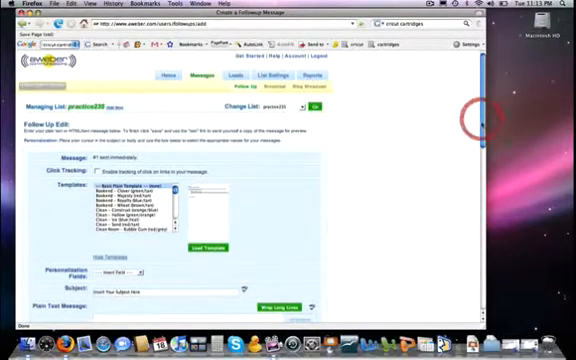
Enable click tracking for the links in the follow-up welcome message
scroll("down", 3)
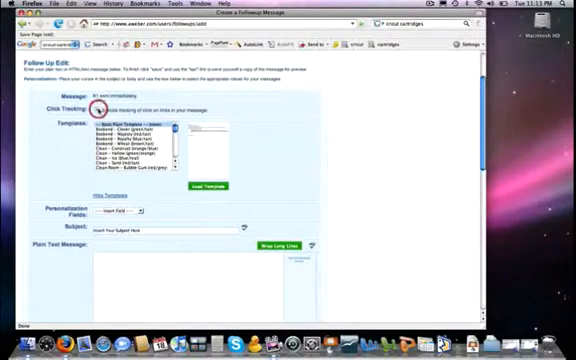
left_click(96, 110)
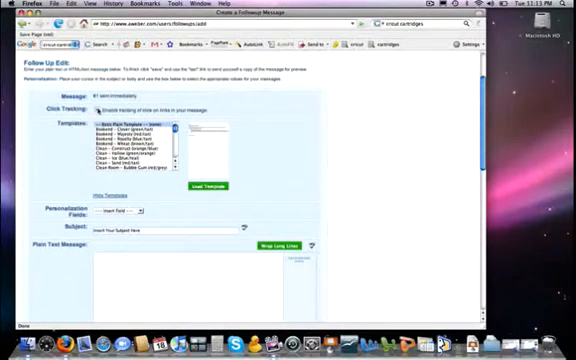
left_click(90, 110)
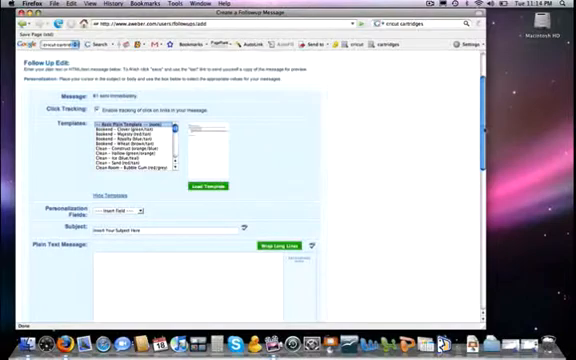
Insert the {!firstname_fix} personalization field at the start of the subject line
scroll("down", 3)
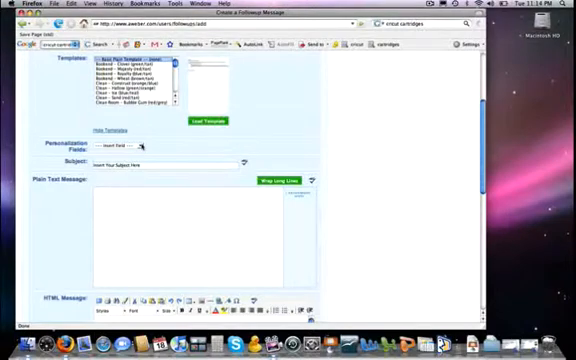
left_click(120, 148)
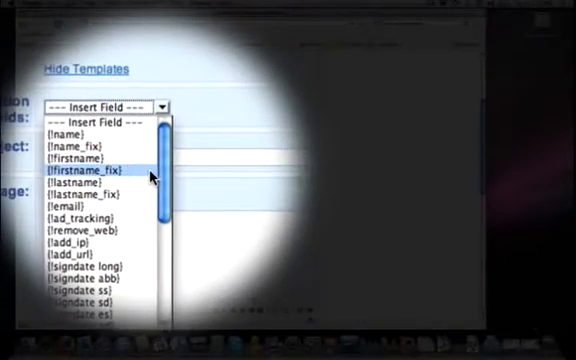
scroll("down", 3)
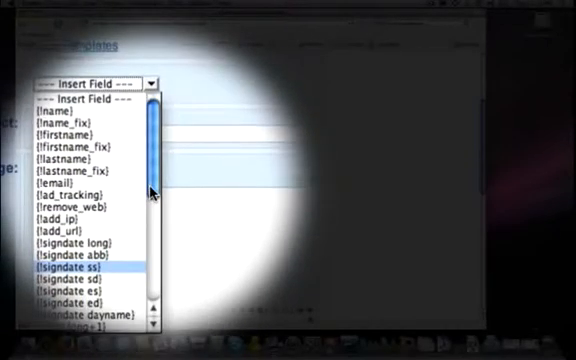
scroll("down", 3)
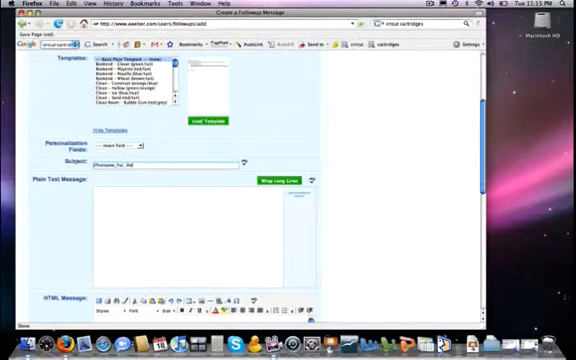
Complete the subject with 'Welcome' and 'my list', then wrap the plain-text body's long lines
type("Welcome to")
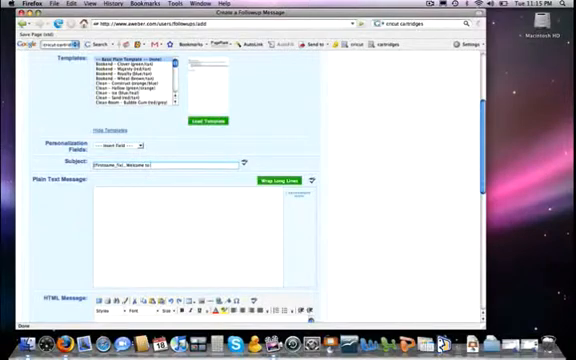
type("my list")
left_click(186, 238)
type("vmnb nbvmnbvmbnvmnb mnvmnbv mnvnbv")
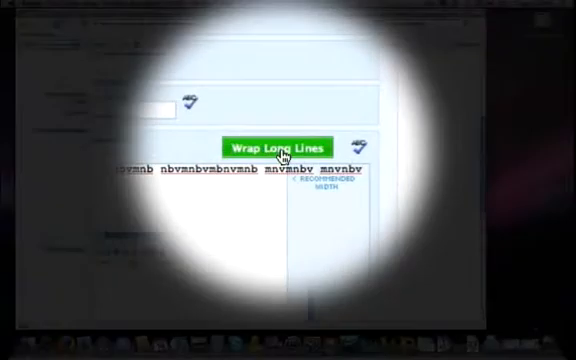
left_click(284, 144)
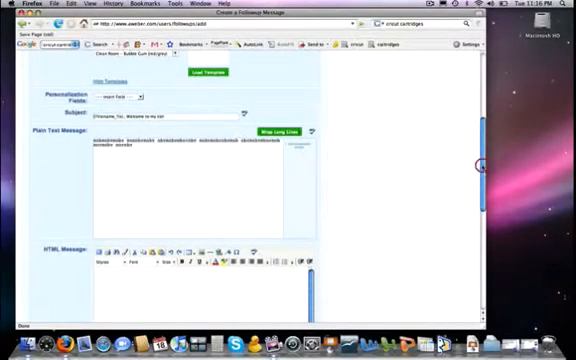
scroll("down", 3)
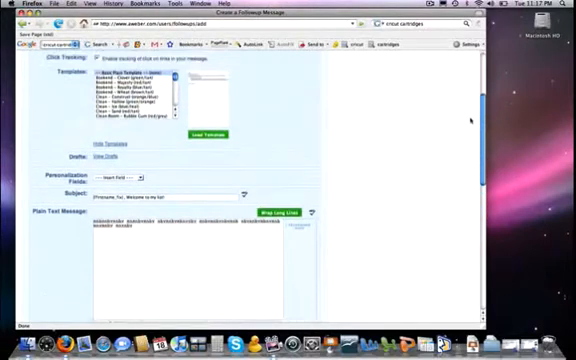
Save the finished follow-up welcome message
scroll("down", 3)
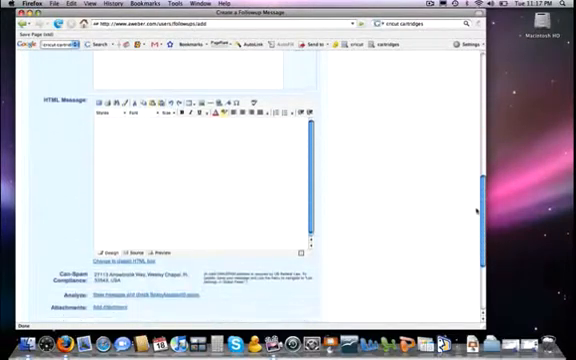
scroll("down", 3)
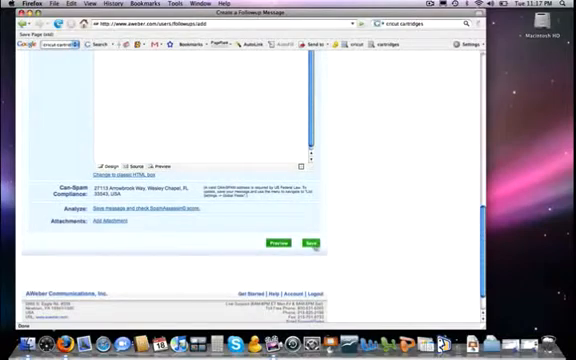
left_click(312, 244)
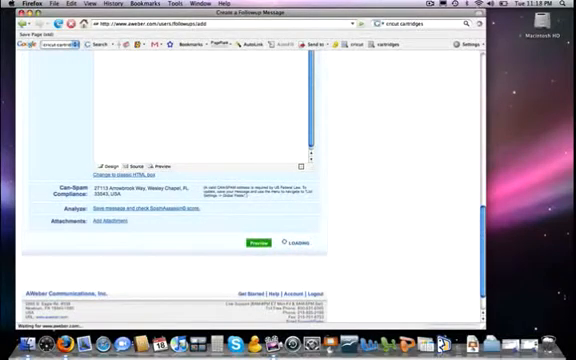